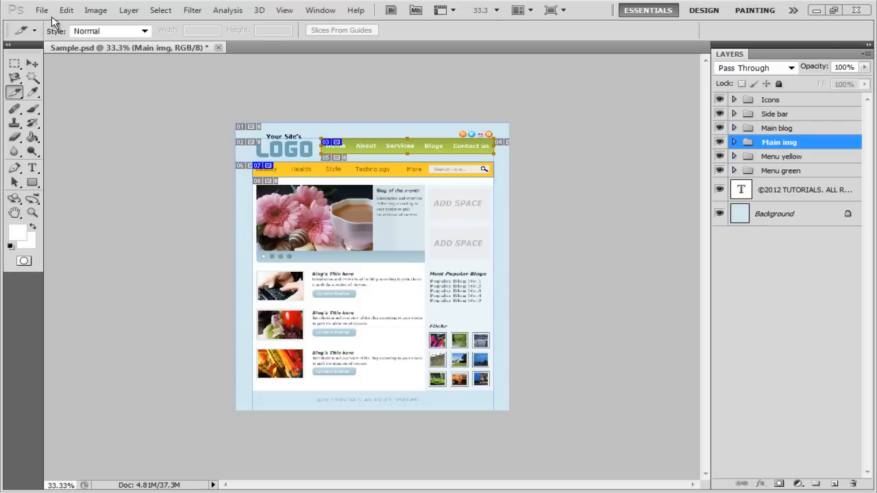
# Bring up the File menu for the sliced Sample.psd mockup.
pyautogui.click(44, 11)
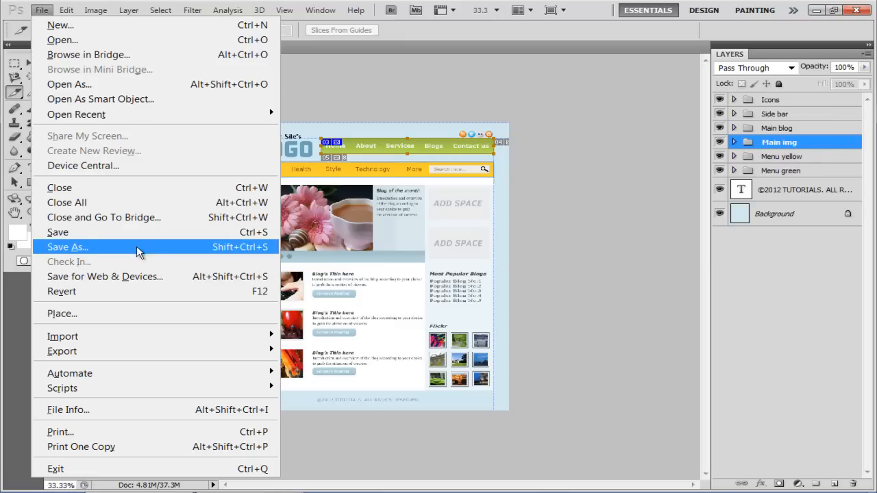
pyautogui.moveTo(130, 276)
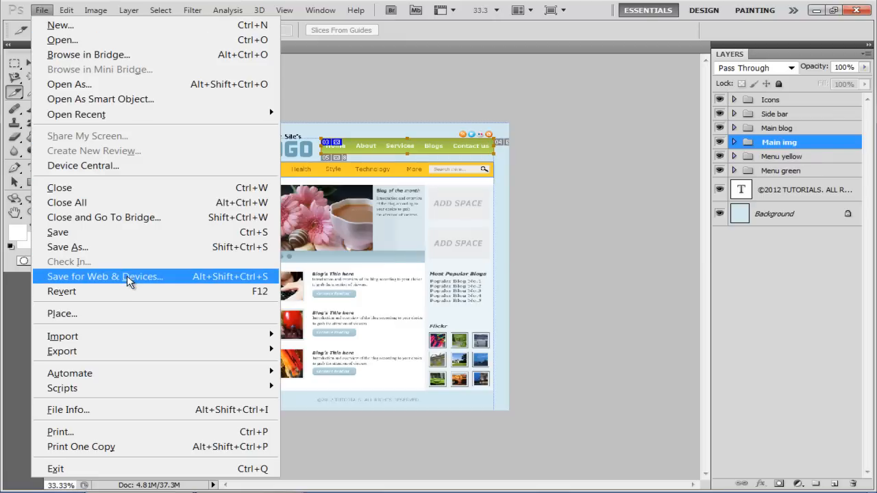
# Launch Save for Web & Devices to preview the sliced layout.
pyautogui.click(105, 276)
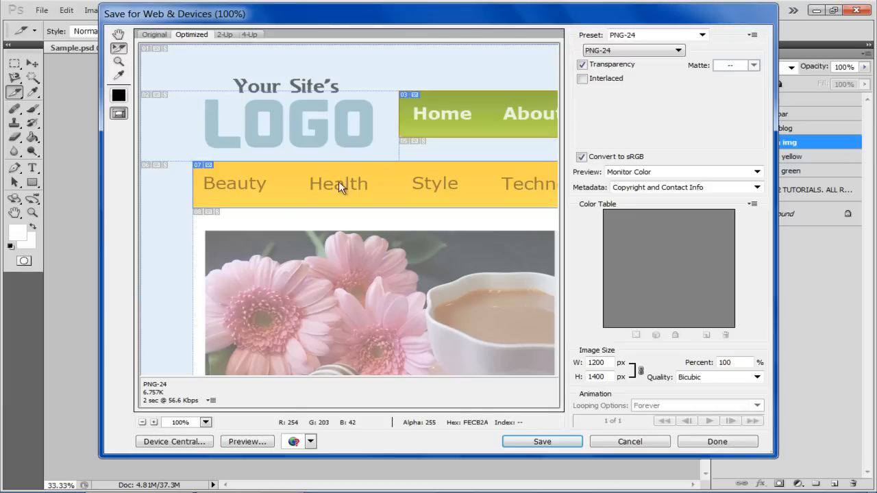
pyautogui.moveTo(446, 108)
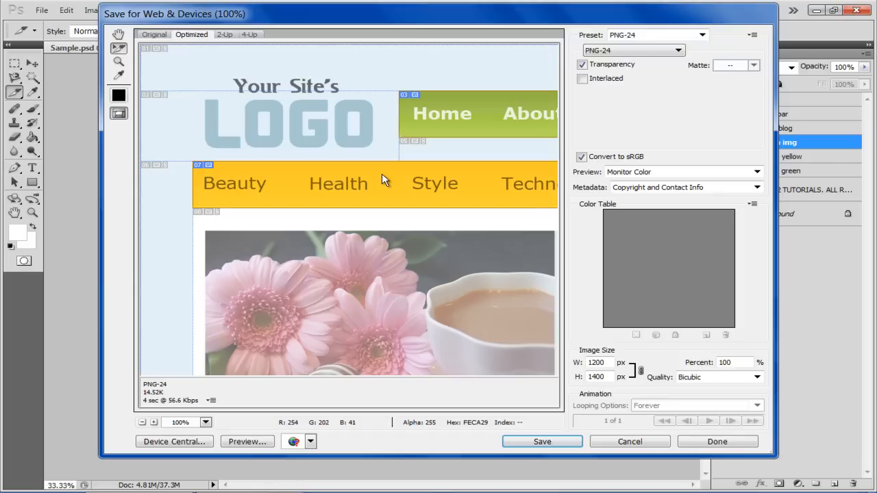
# Set the export preset to JPEG High (quality 60) and start saving all slices.
pyautogui.click(701, 36)
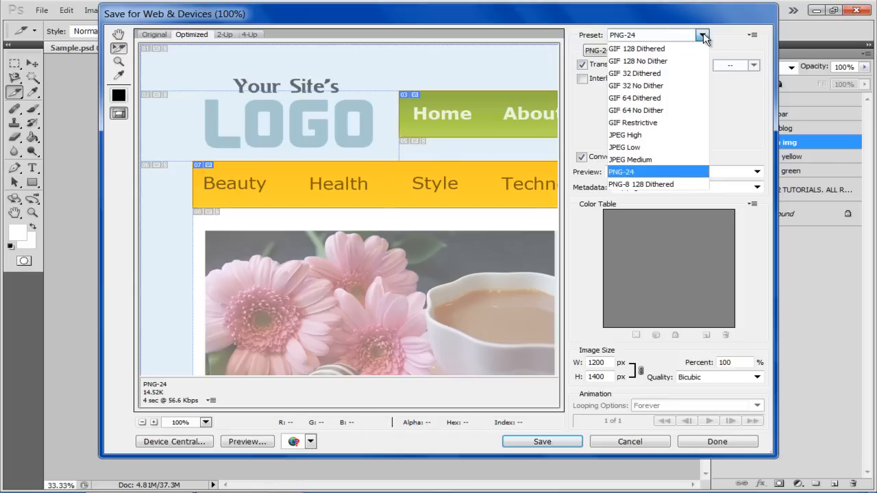
pyautogui.moveTo(662, 147)
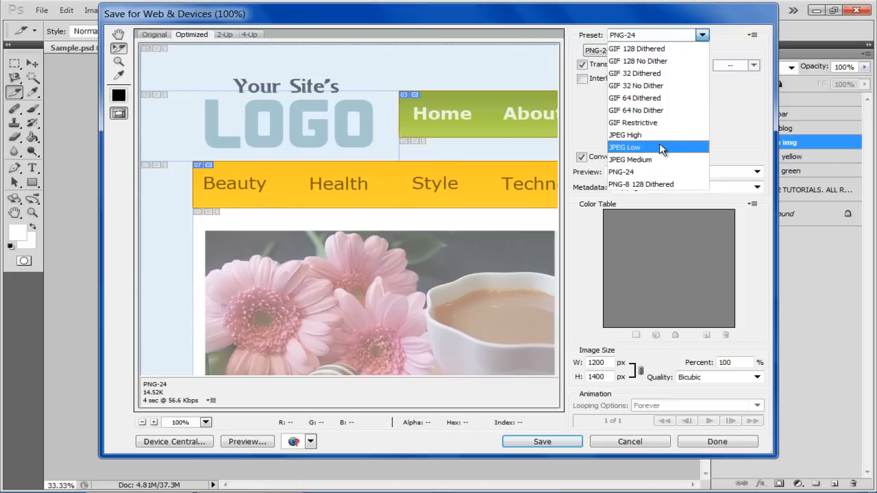
pyautogui.moveTo(660, 134)
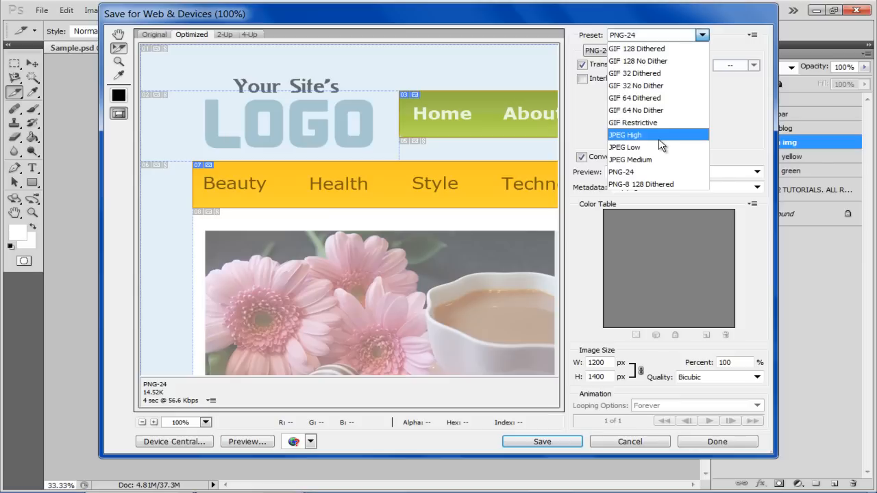
pyautogui.click(618, 134)
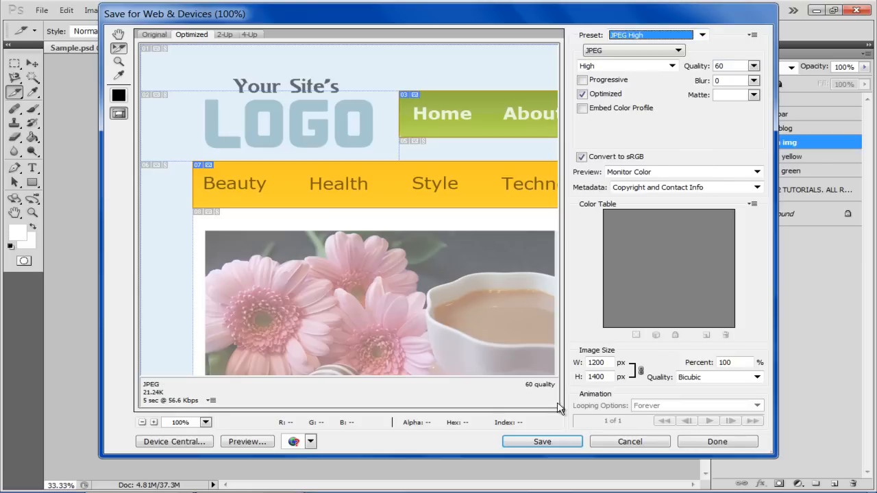
pyautogui.click(543, 441)
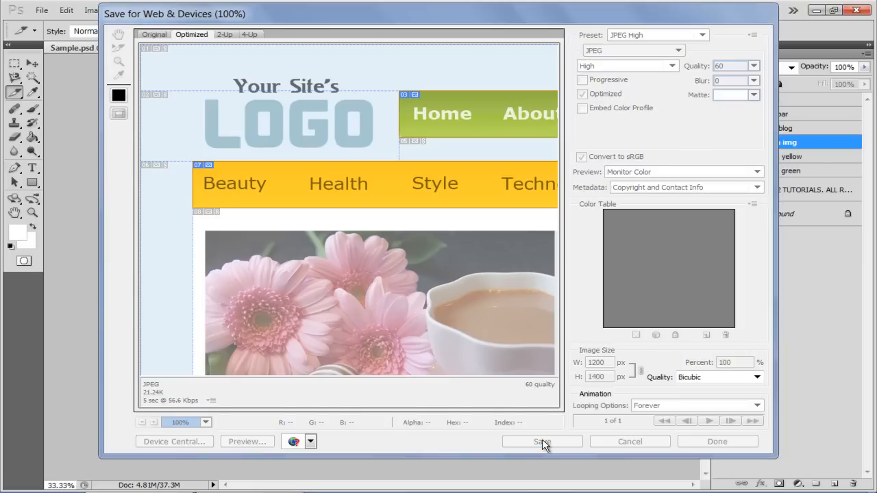
pyautogui.click(543, 441)
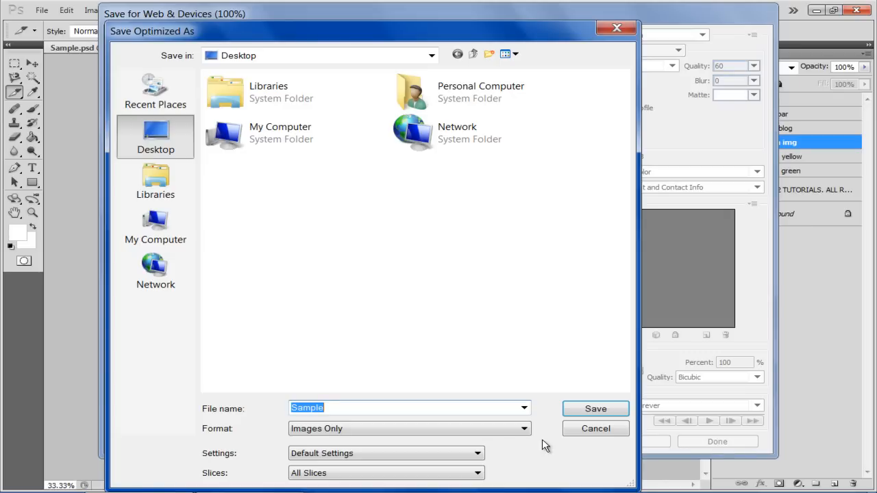